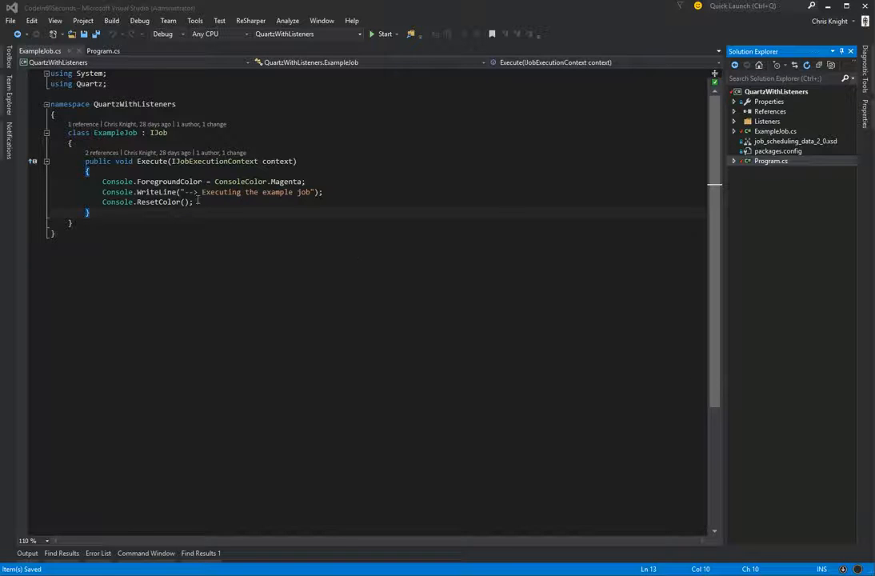
{"action": "mouse_move", "coordinate": [248, 191]}
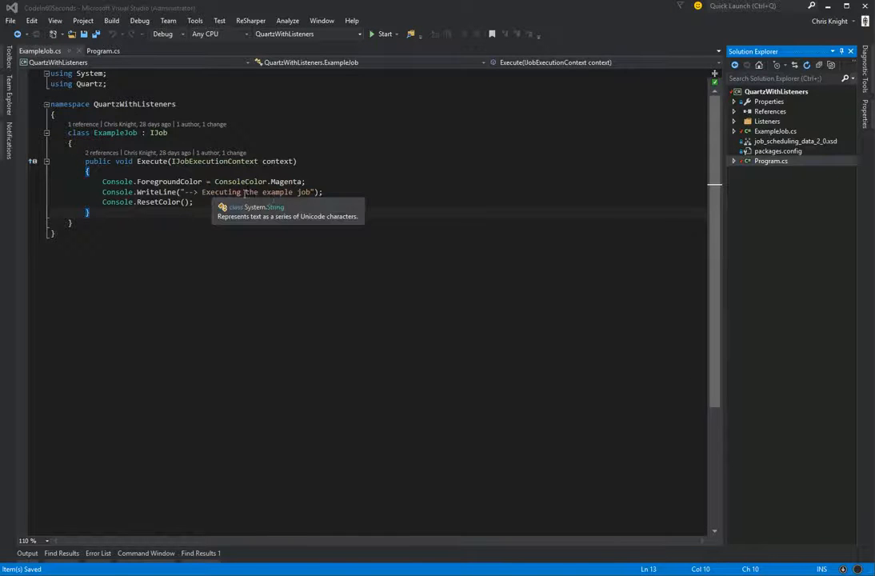
Step: Highlight the Magenta colour in ExampleJob.cs, then move to the Program.cs scheduler code
{"action": "double_click", "coordinate": [285, 181]}
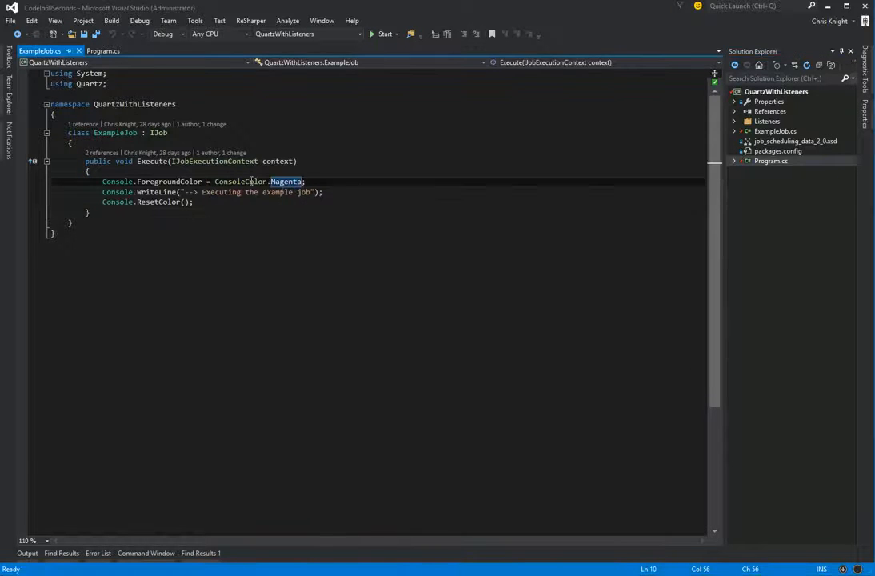
{"action": "left_click", "coordinate": [99, 51]}
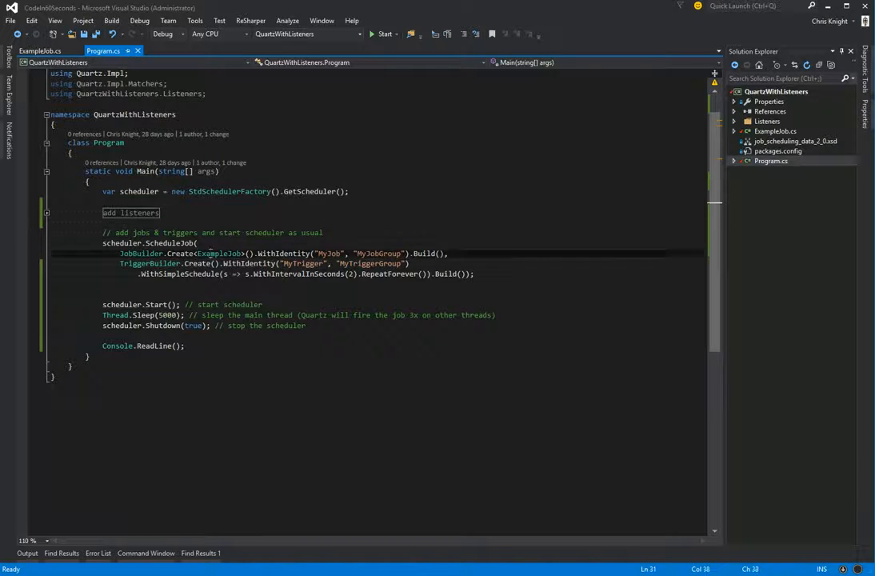
{"action": "double_click", "coordinate": [217, 253]}
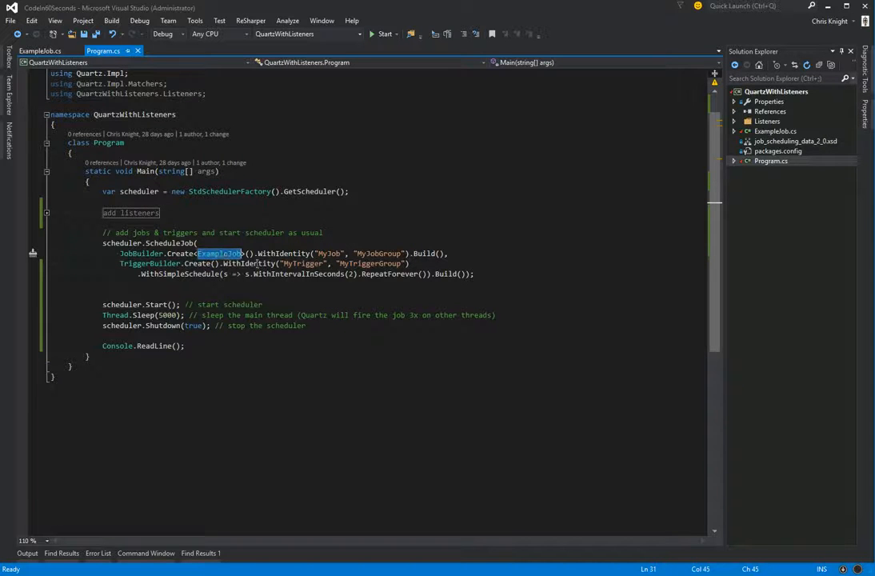
{"action": "mouse_move", "coordinate": [386, 273]}
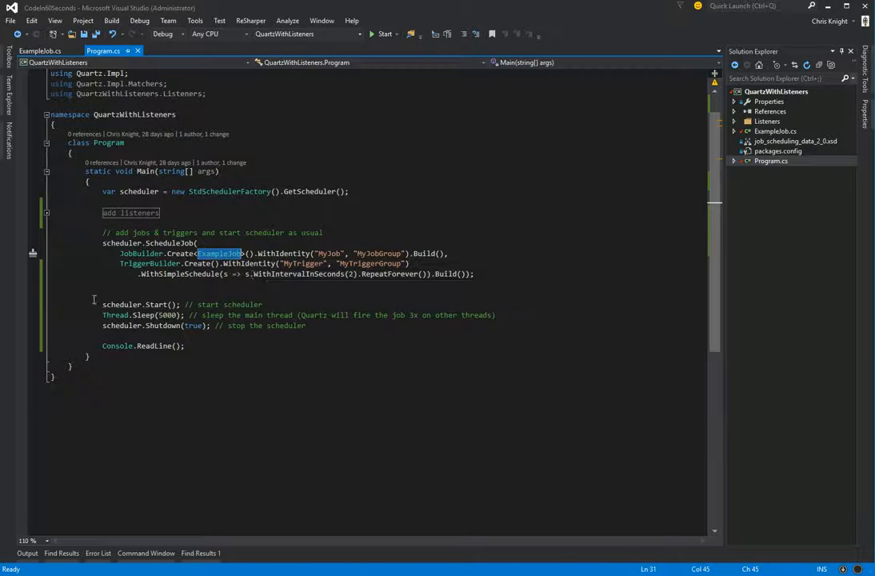
{"action": "mouse_move", "coordinate": [120, 304]}
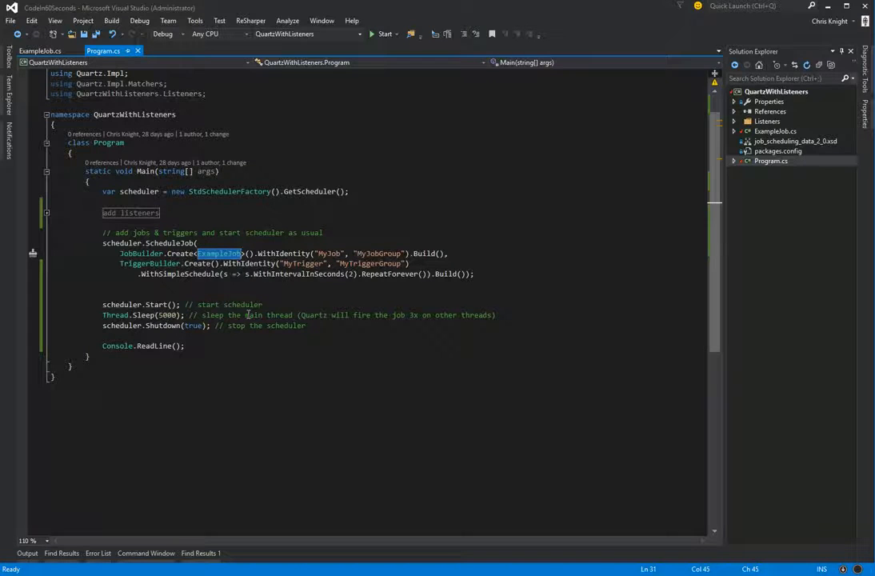
{"action": "mouse_move", "coordinate": [138, 325]}
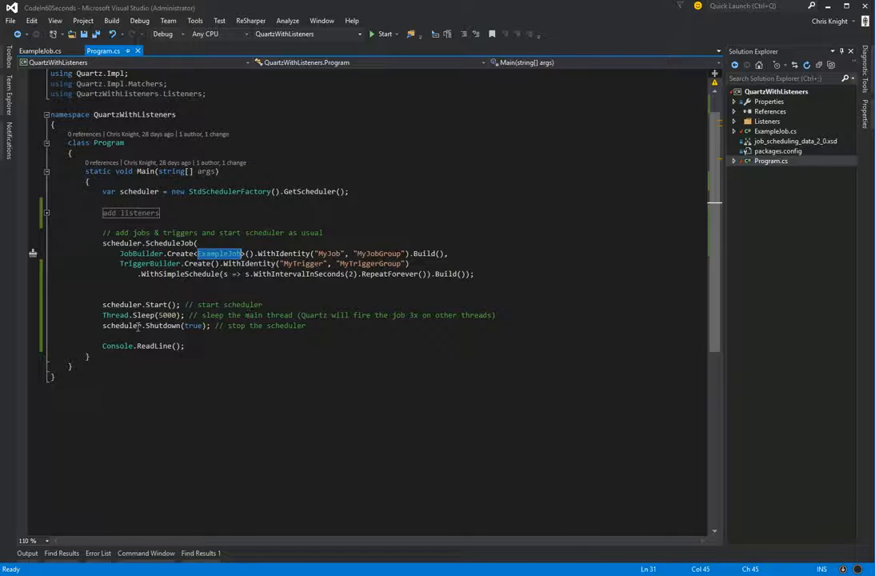
{"action": "mouse_move", "coordinate": [168, 324]}
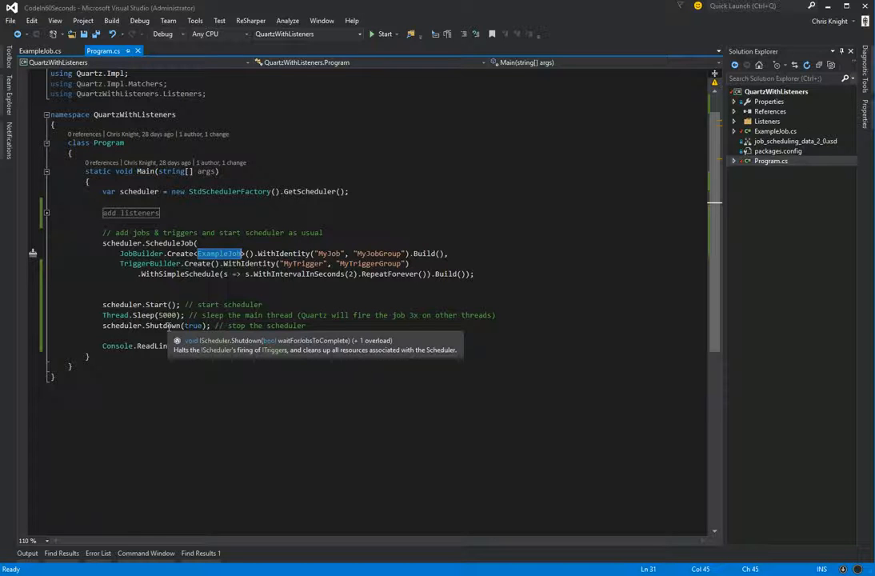
{"action": "mouse_move", "coordinate": [157, 345]}
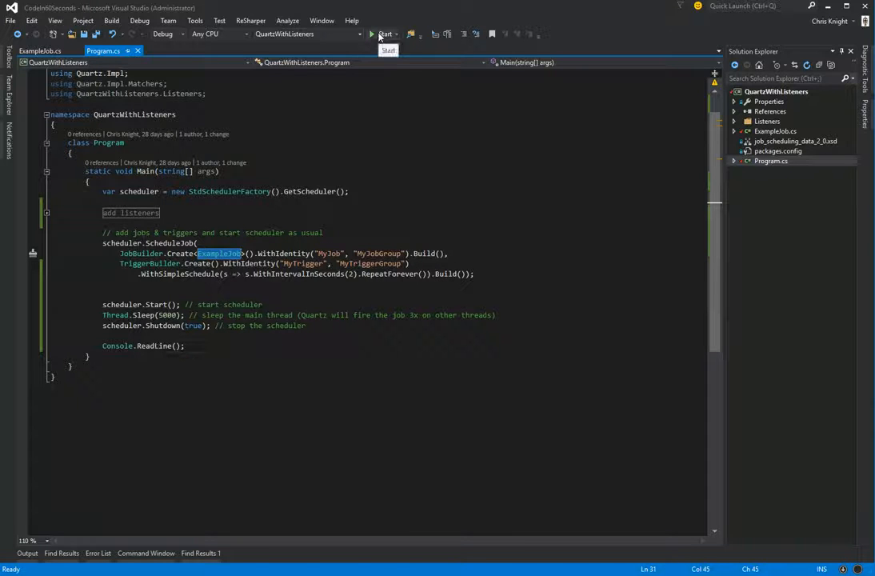
{"action": "left_click", "coordinate": [377, 33]}
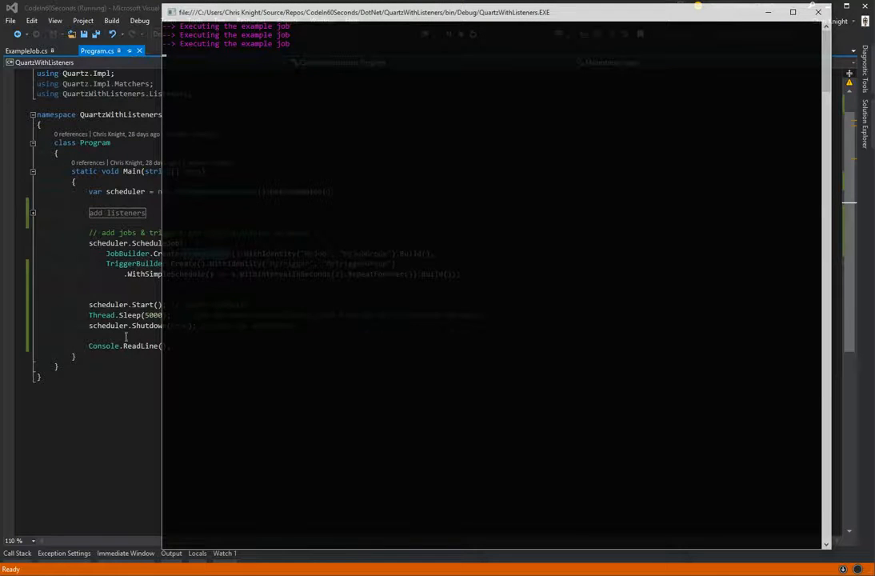
{"action": "mouse_move", "coordinate": [144, 325]}
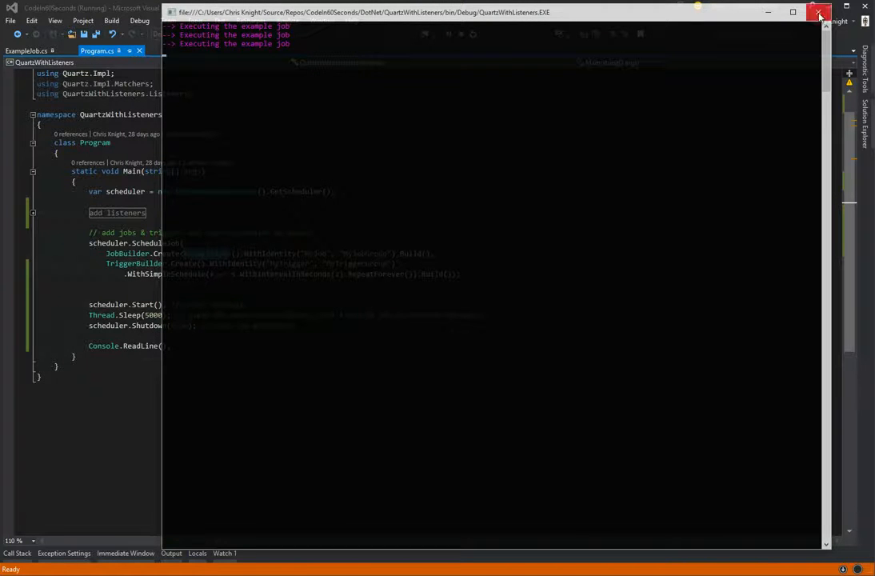
{"action": "left_click", "coordinate": [816, 11]}
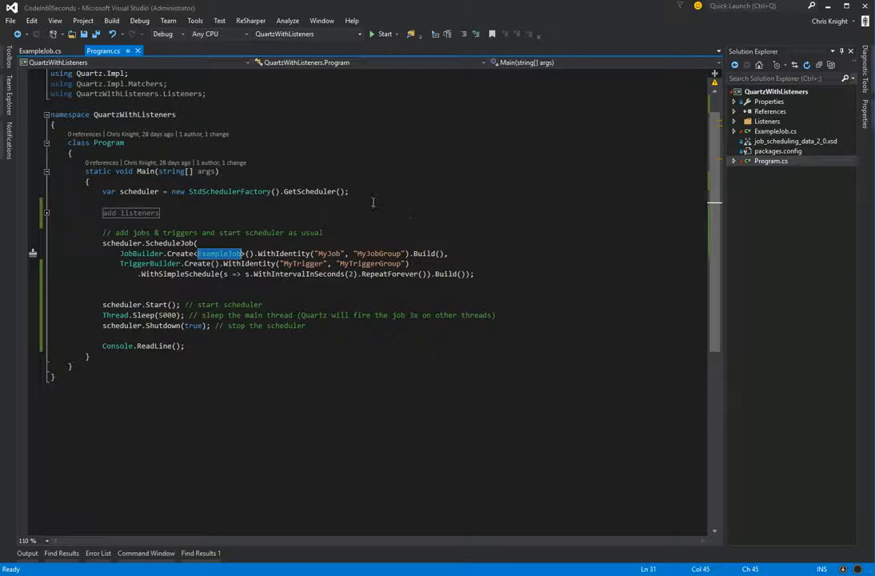
{"action": "mouse_move", "coordinate": [371, 200]}
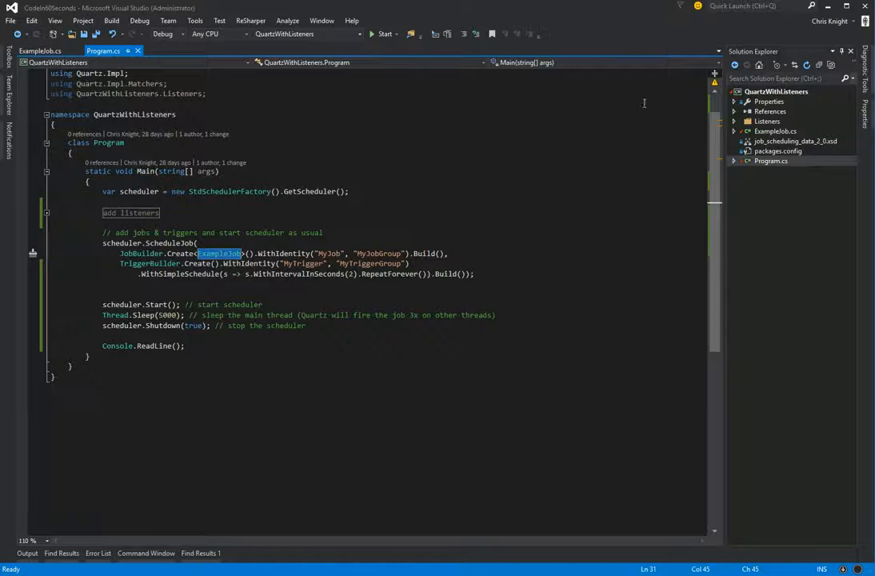
Step: Open JobListener.cs from the Listeners folder and highlight its IJobListener base, GlobalJobListener
{"action": "left_click", "coordinate": [733, 122]}
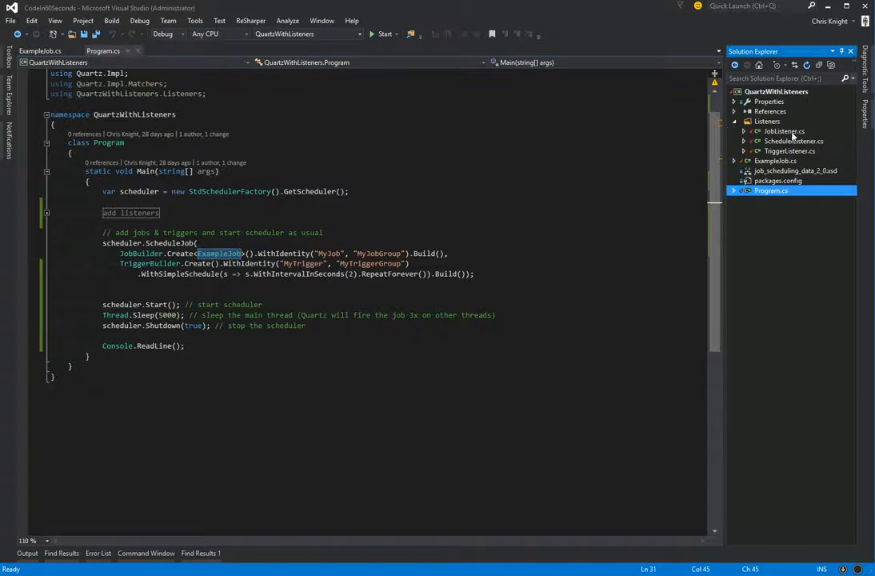
{"action": "left_click", "coordinate": [776, 129]}
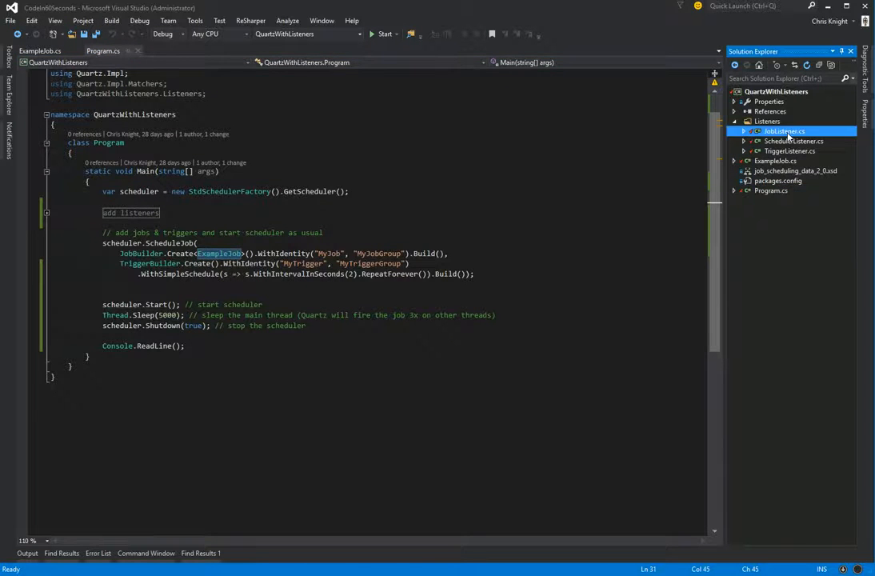
{"action": "double_click", "coordinate": [774, 131]}
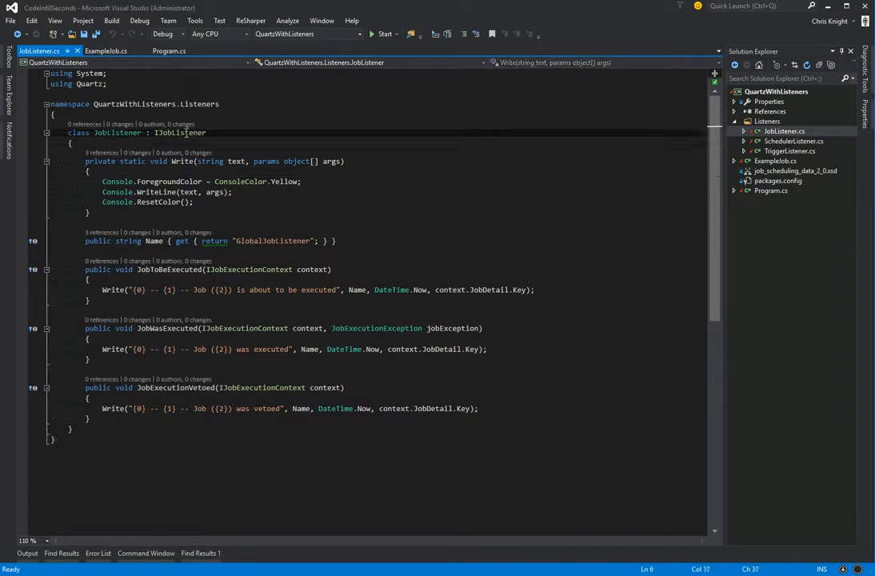
{"action": "double_click", "coordinate": [180, 132]}
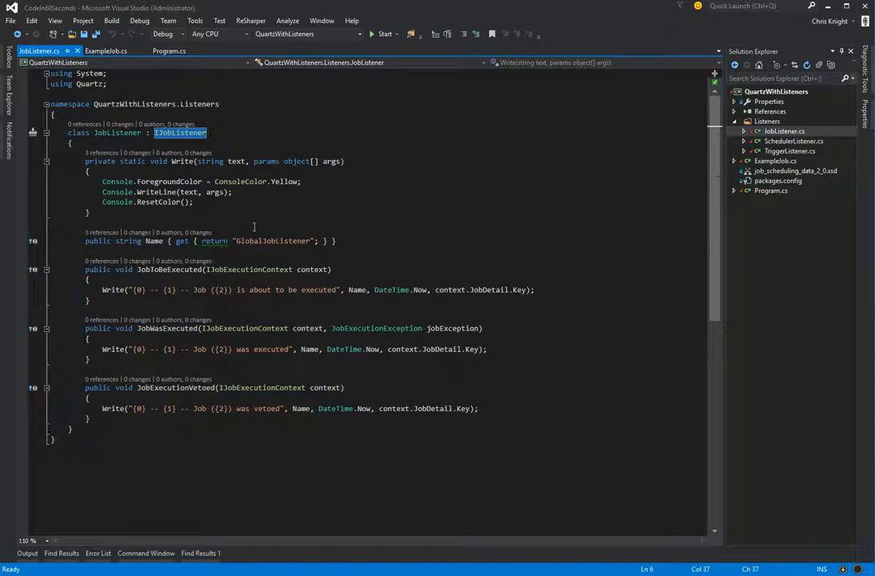
{"action": "left_click", "coordinate": [153, 240]}
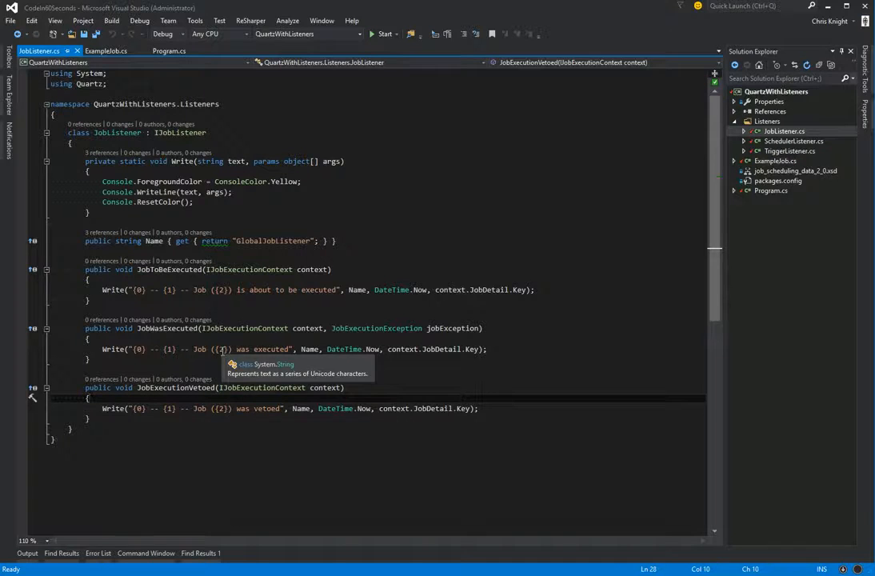
{"action": "mouse_move", "coordinate": [112, 290]}
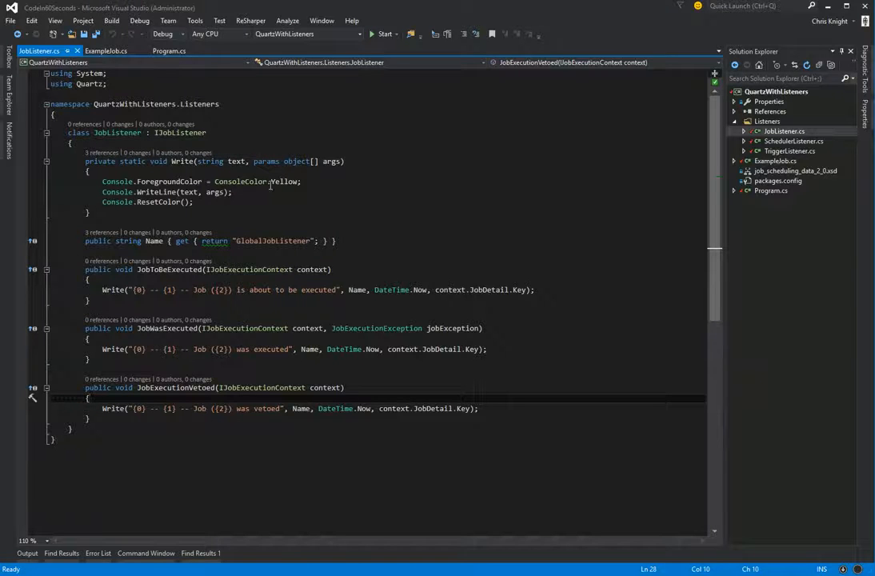
{"action": "mouse_move", "coordinate": [243, 182]}
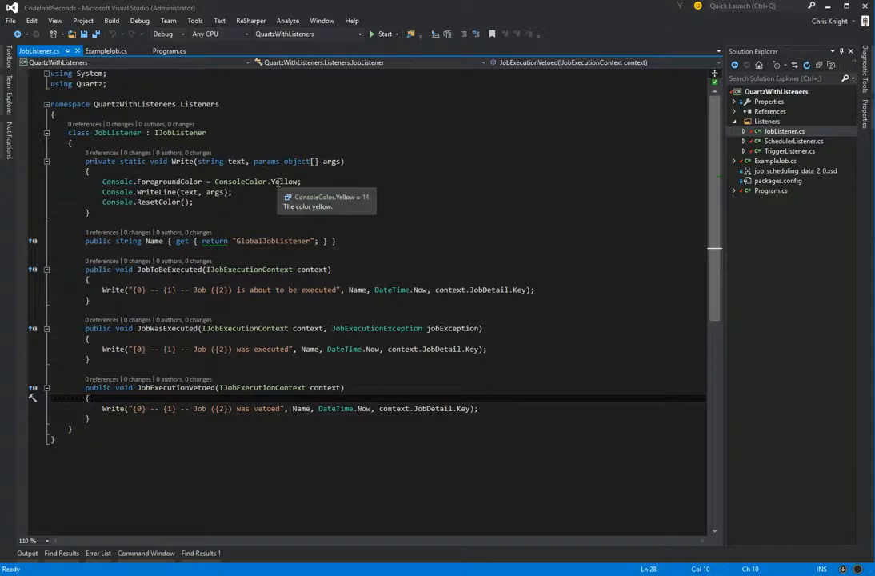
{"action": "mouse_move", "coordinate": [790, 150]}
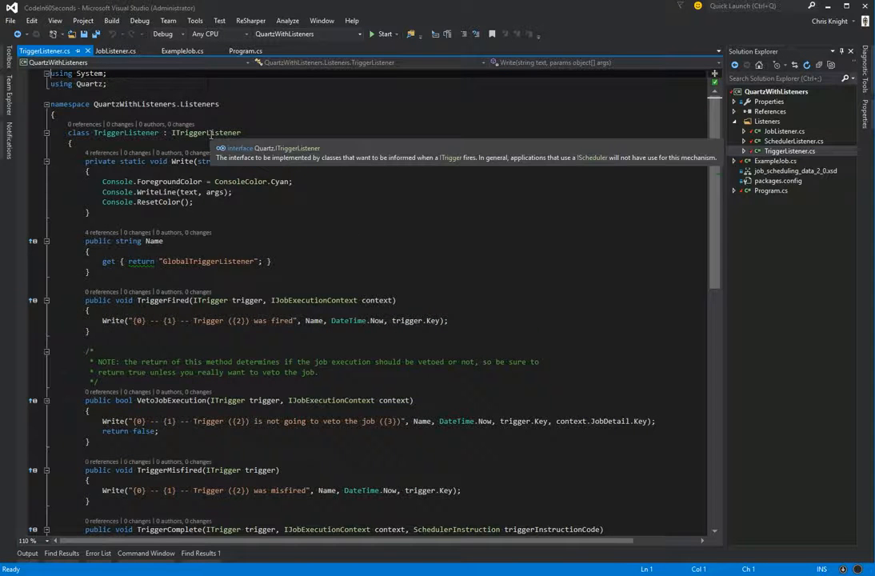
{"action": "mouse_move", "coordinate": [301, 250]}
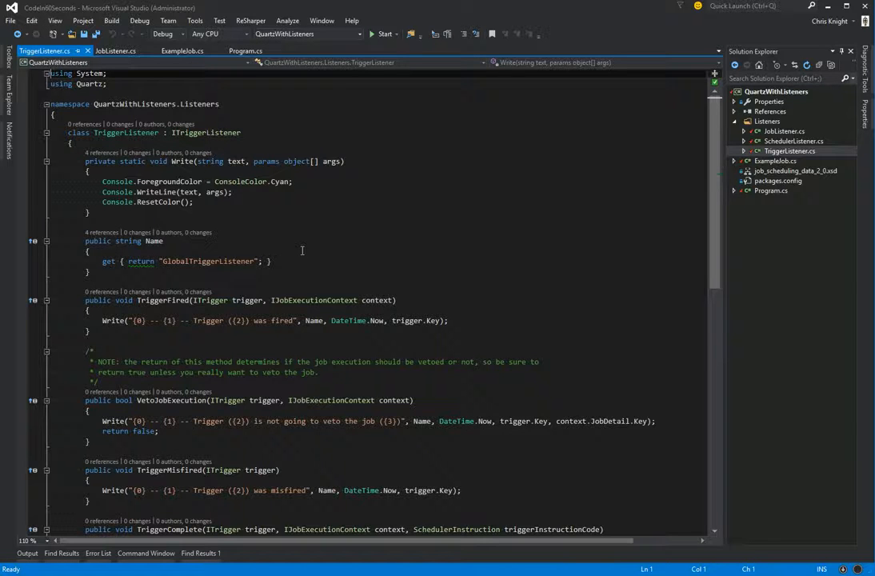
Step: Scroll down TriggerListener.cs and highlight the VetoJobExecution method of the cyan trigger listener
{"action": "scroll", "scroll_direction": "down", "scroll_amount": 3}
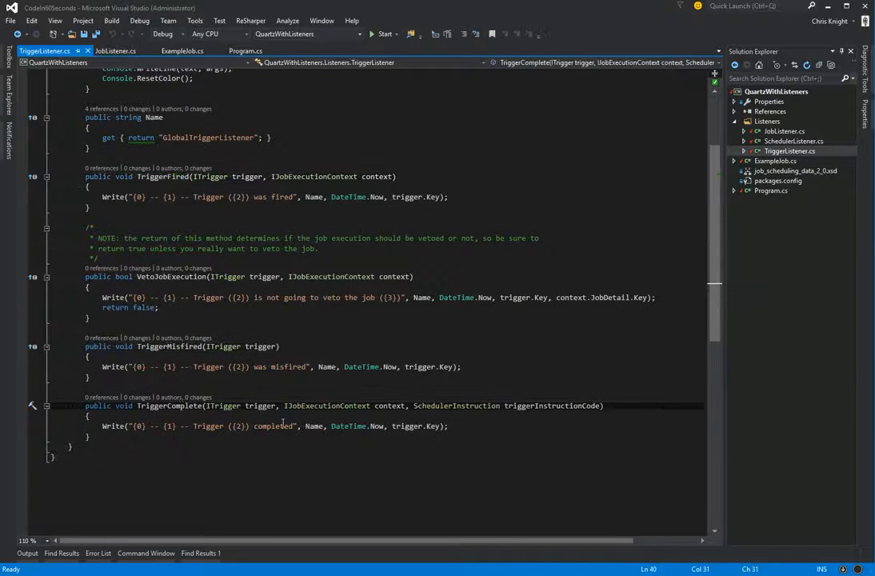
{"action": "double_click", "coordinate": [170, 406]}
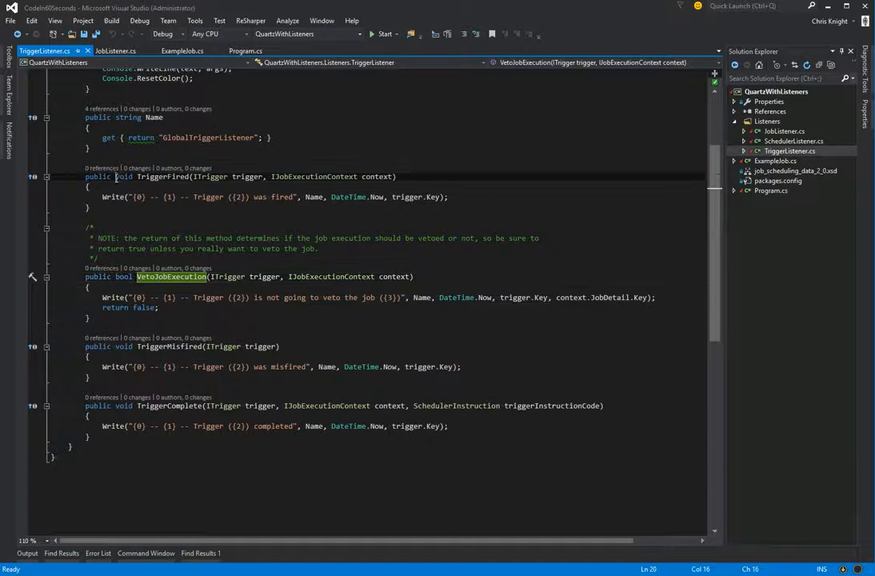
{"action": "mouse_move", "coordinate": [169, 275]}
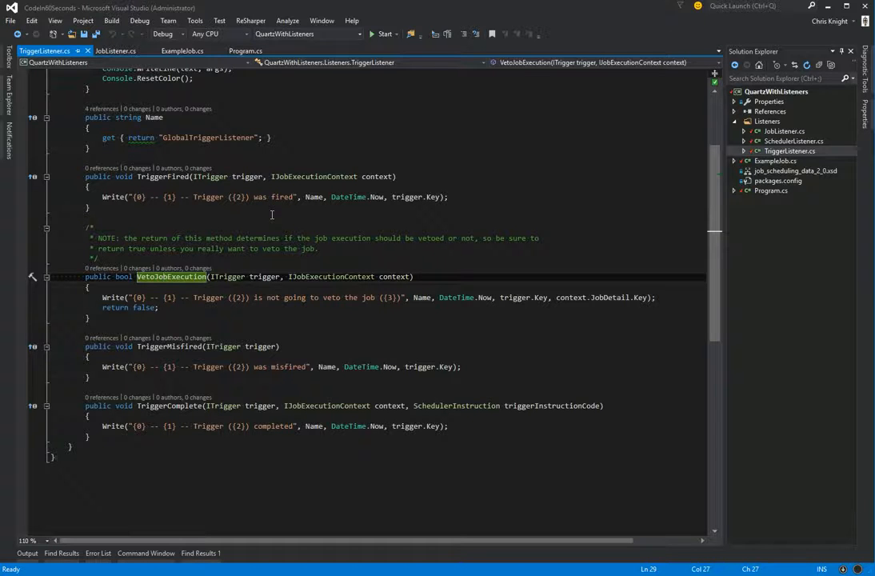
{"action": "mouse_move", "coordinate": [127, 280]}
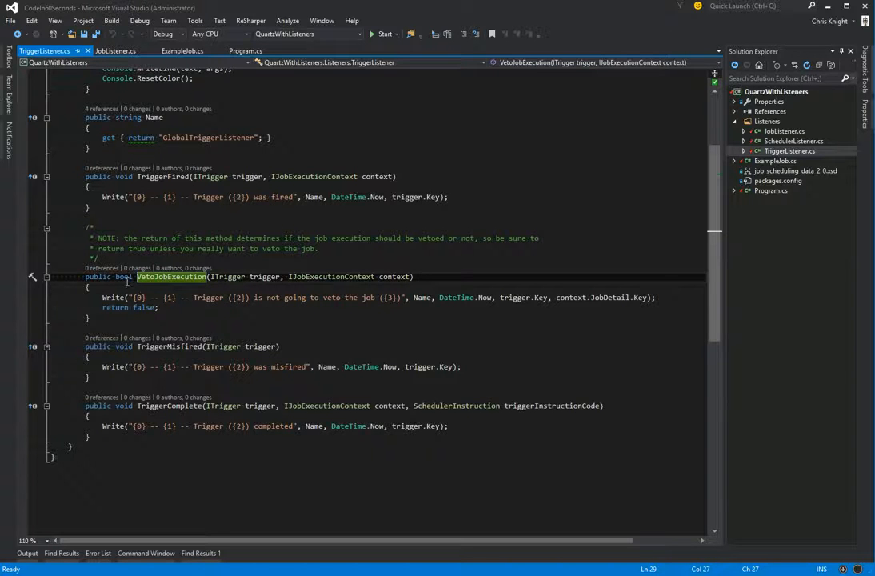
{"action": "mouse_move", "coordinate": [237, 298]}
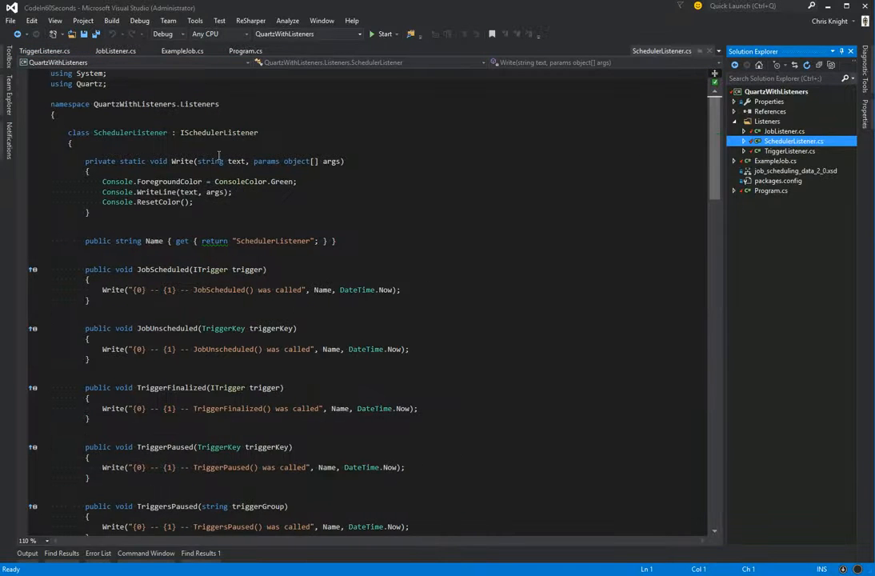
{"action": "double_click", "coordinate": [218, 131]}
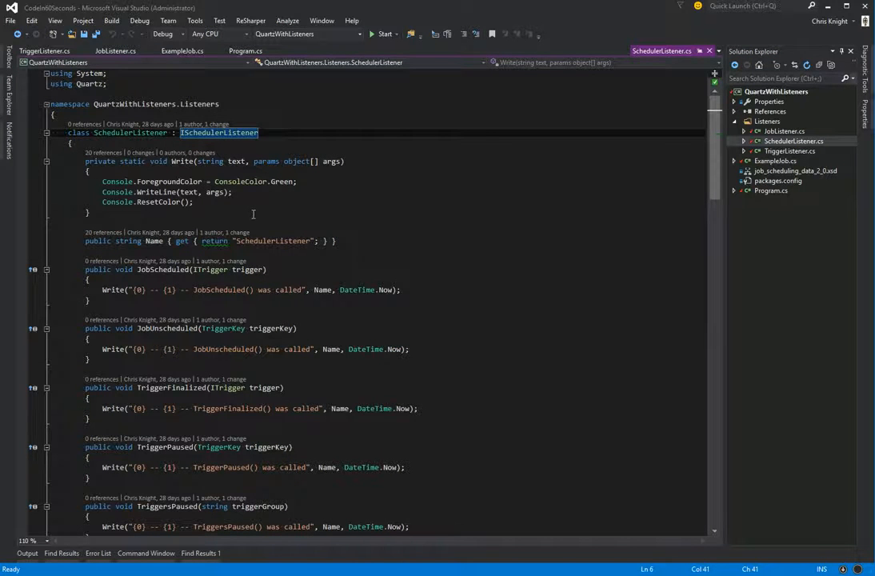
{"action": "scroll", "scroll_direction": "down", "scroll_amount": 3}
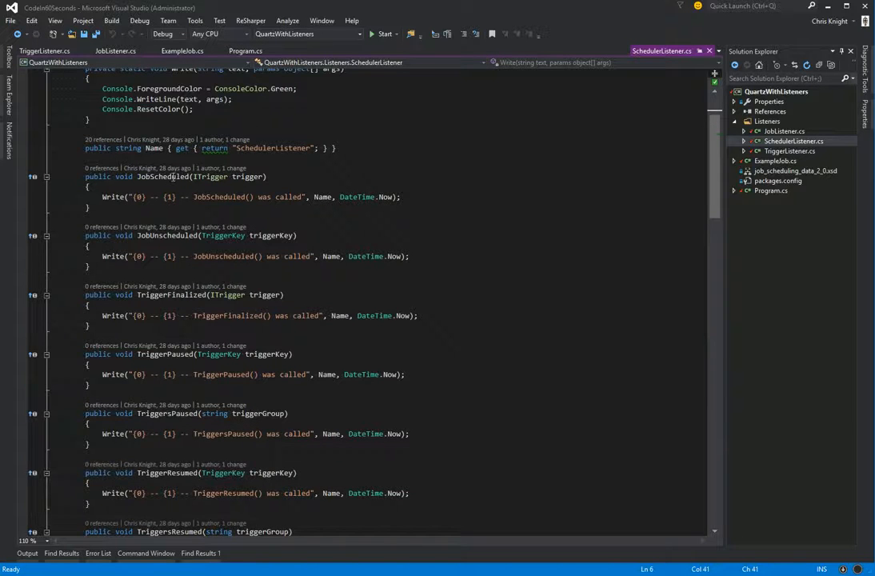
{"action": "scroll", "scroll_direction": "down", "scroll_amount": 3}
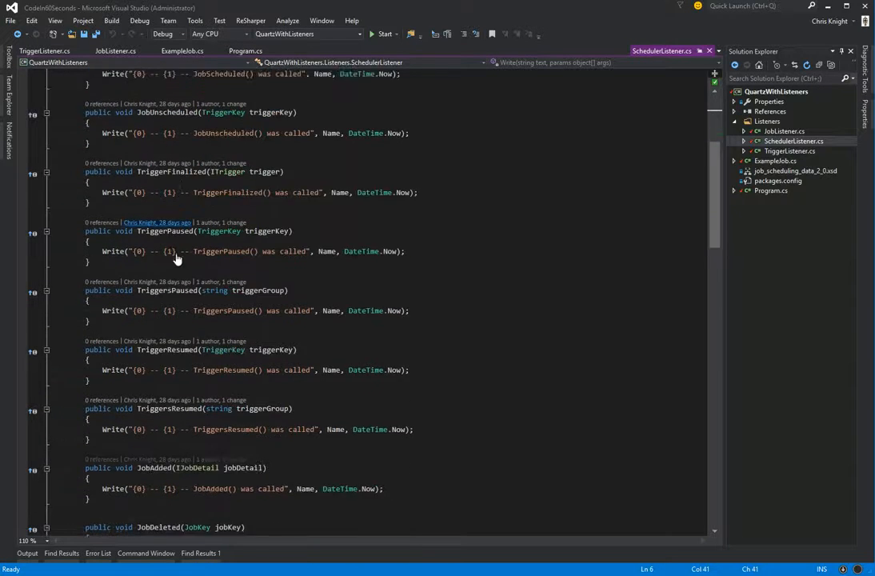
{"action": "scroll", "scroll_direction": "down", "scroll_amount": 3}
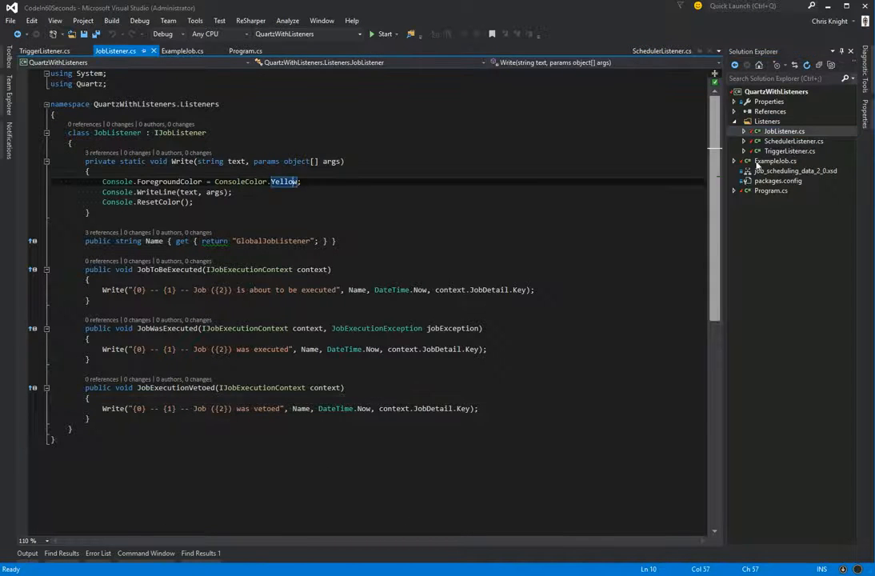
Step: Revisit TriggerListener.cs's cyan ConsoleColor, then return to SchedulerListener.cs with its green colour
{"action": "left_click", "coordinate": [28, 51]}
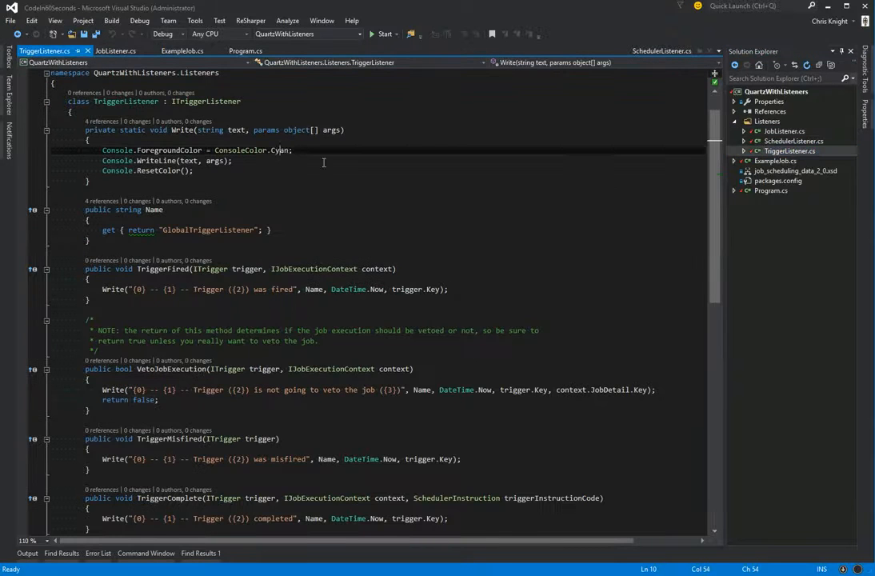
{"action": "left_click", "coordinate": [793, 141]}
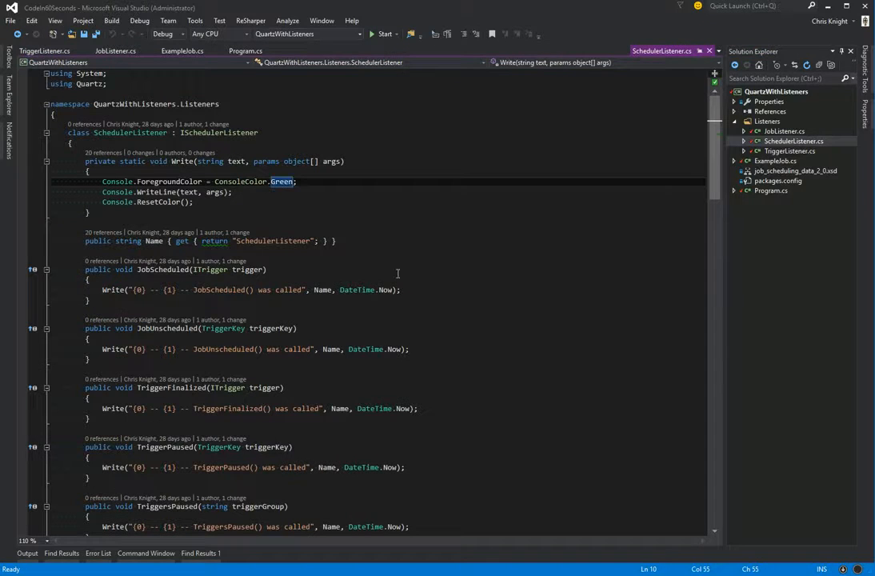
{"action": "mouse_move", "coordinate": [766, 112]}
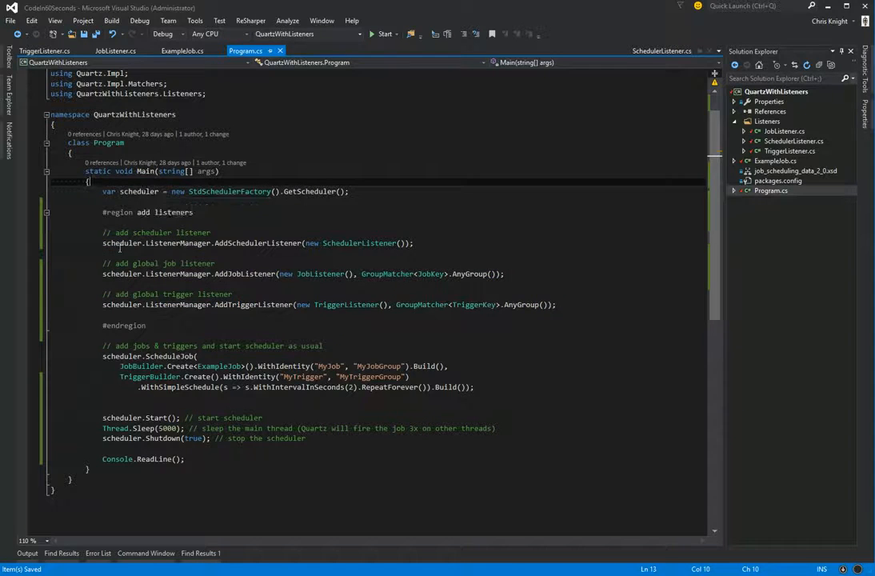
{"action": "mouse_move", "coordinate": [181, 243]}
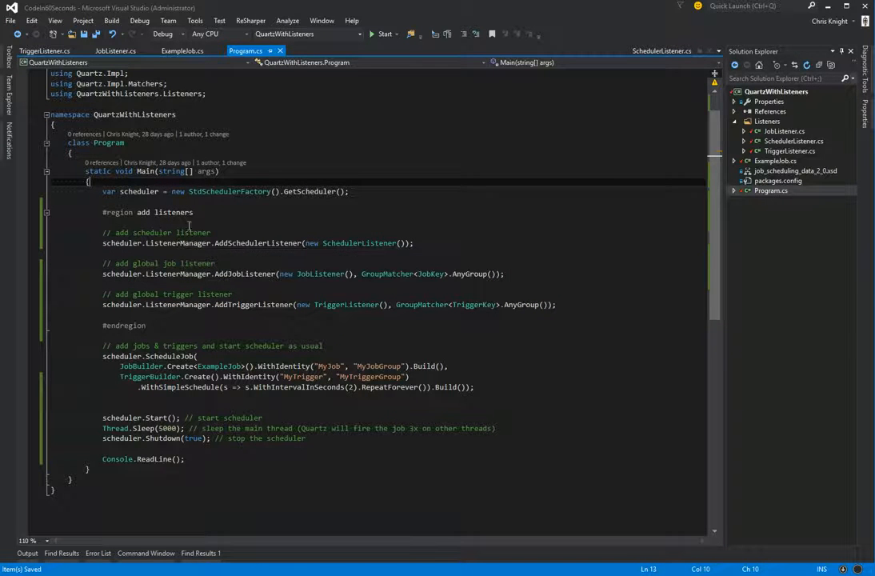
{"action": "mouse_move", "coordinate": [247, 243]}
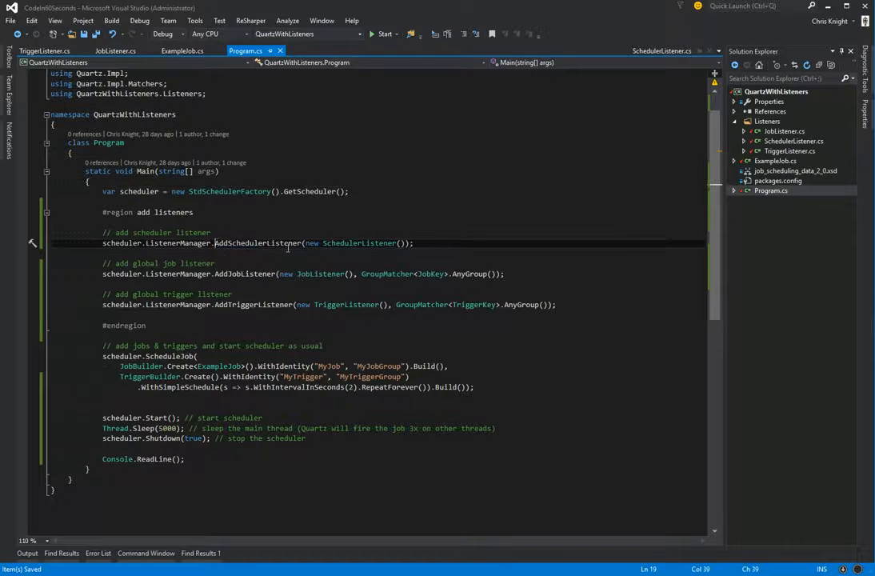
Step: Highlight the AddSchedulerListener call in Program.cs's Main method
{"action": "double_click", "coordinate": [358, 243]}
{"action": "type", "text": "Name"}
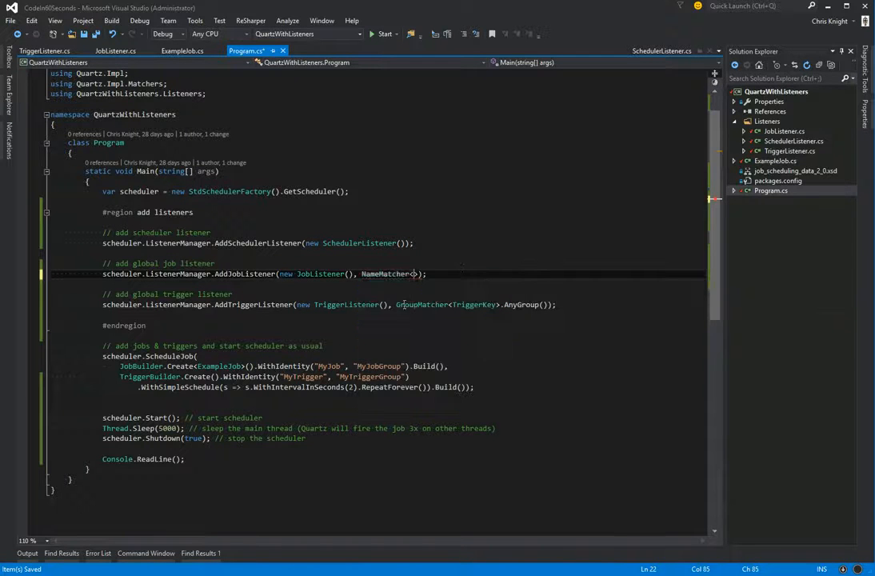
{"action": "type", "text": "Jobk"}
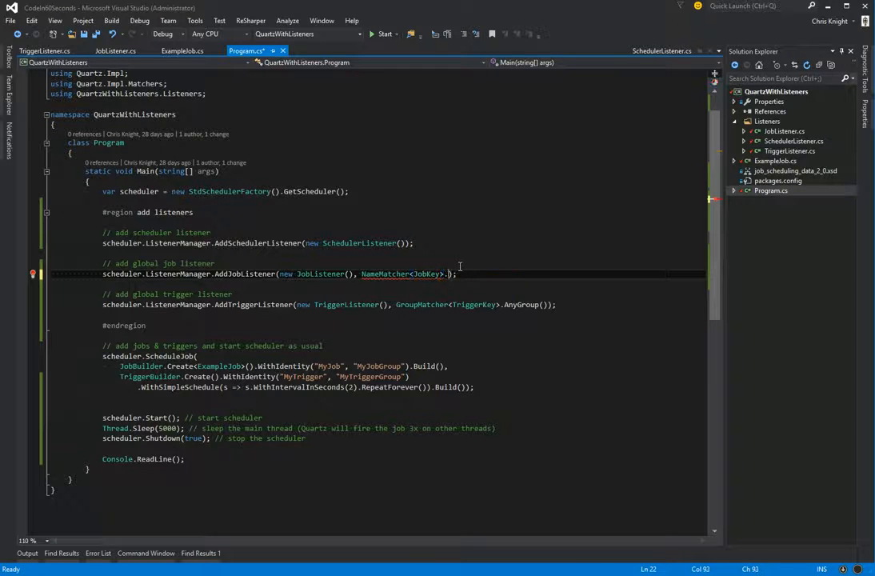
{"action": "type", "text": ".NameContains("}
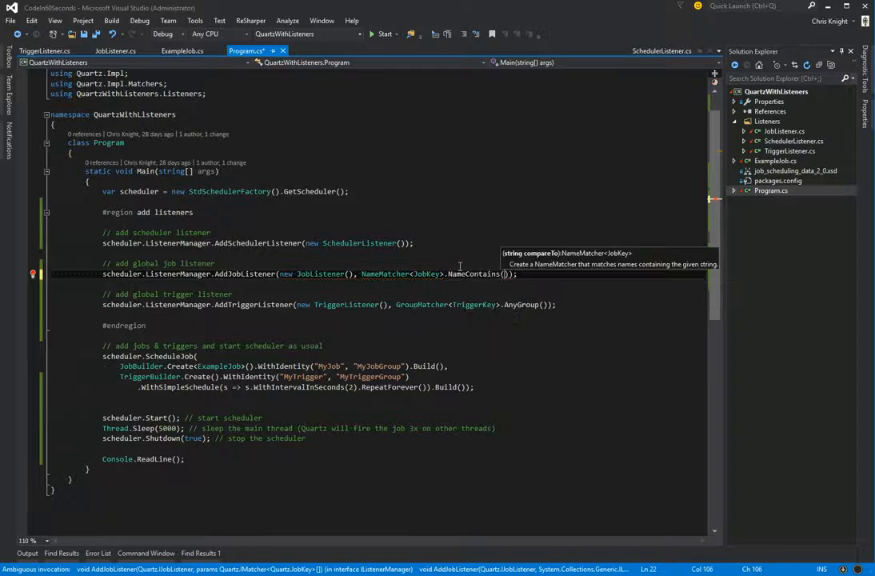
{"action": "type", "text": "Example\""}
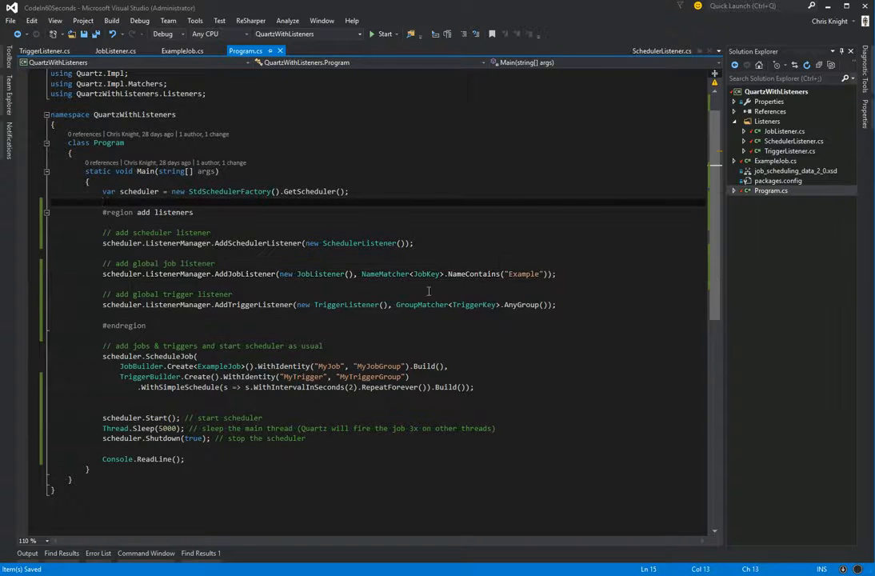
{"action": "mouse_move", "coordinate": [471, 280]}
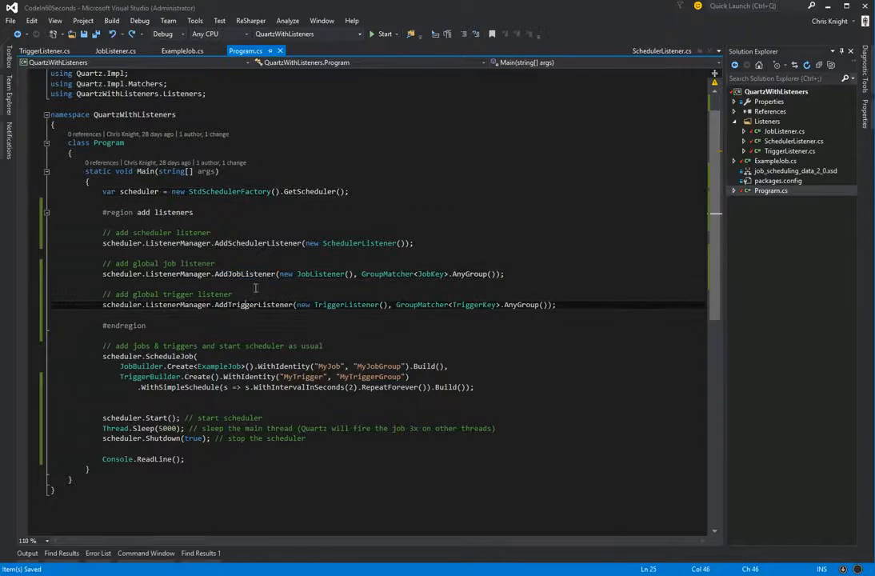
{"action": "double_click", "coordinate": [258, 243]}
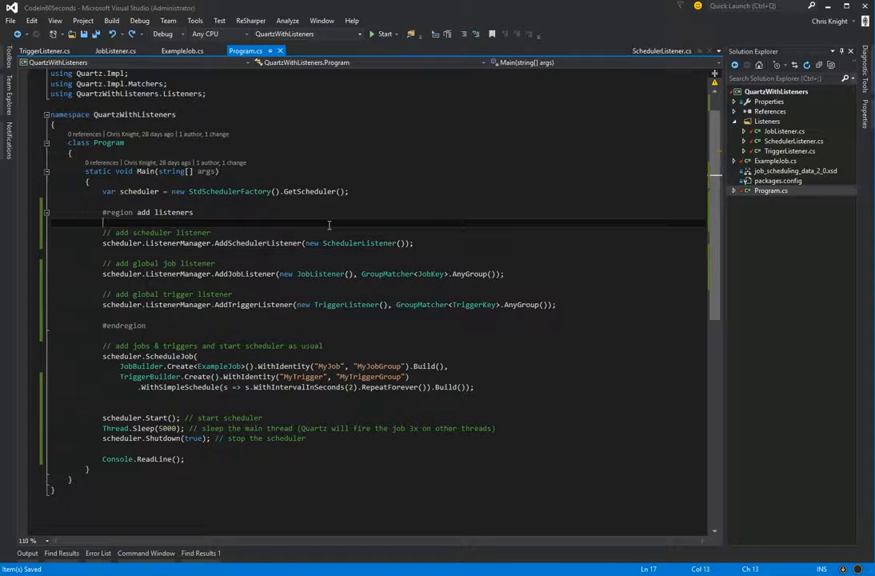
{"action": "mouse_move", "coordinate": [327, 224]}
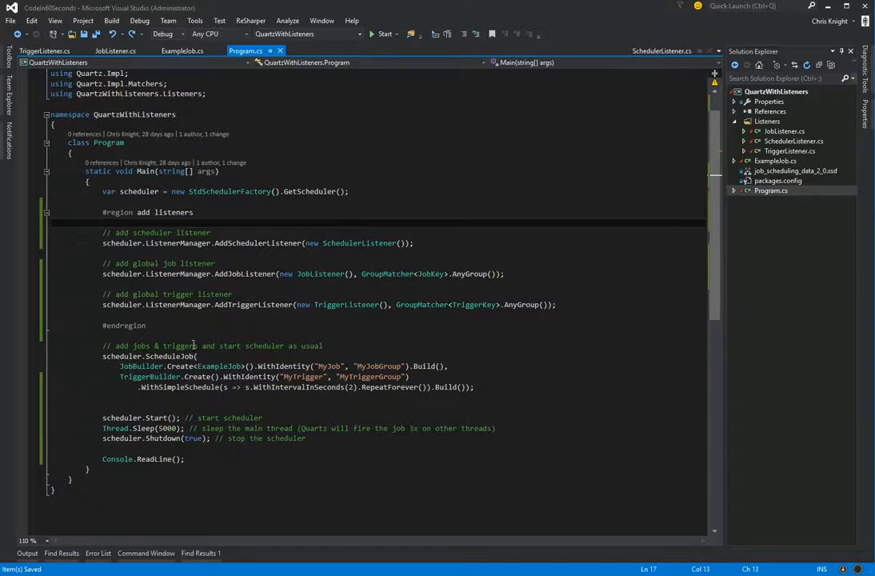
{"action": "double_click", "coordinate": [166, 355]}
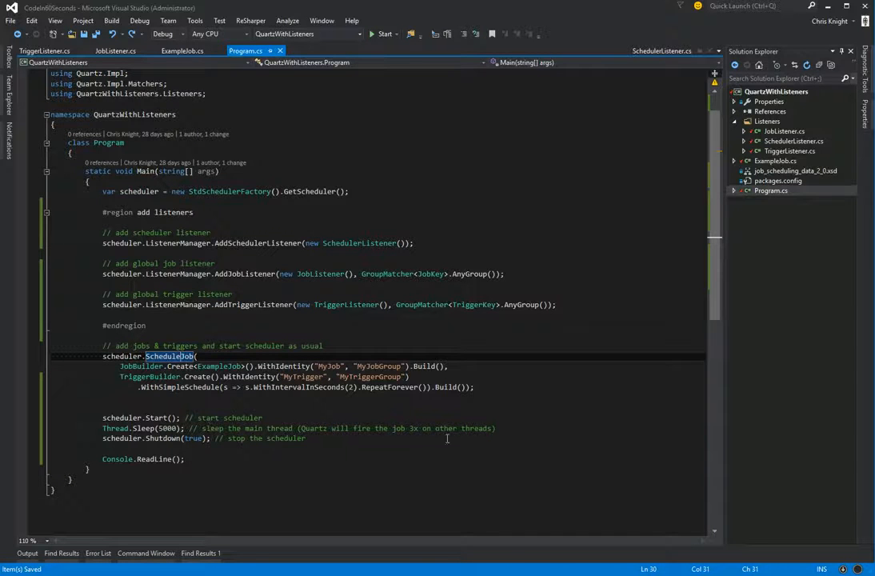
{"action": "mouse_move", "coordinate": [223, 429]}
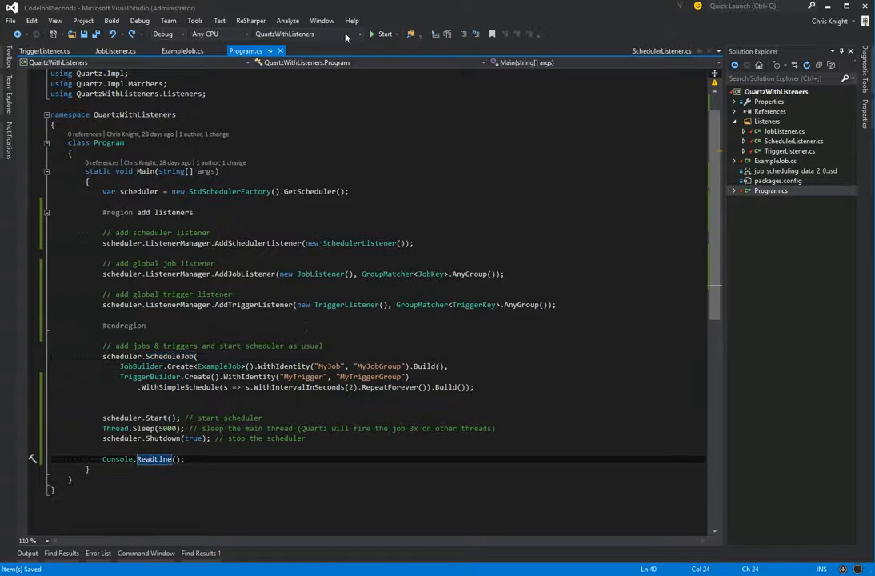
Step: Start QuartzWithListeners to see green, cyan and yellow listener messages, then close the console window
{"action": "left_click", "coordinate": [384, 34]}
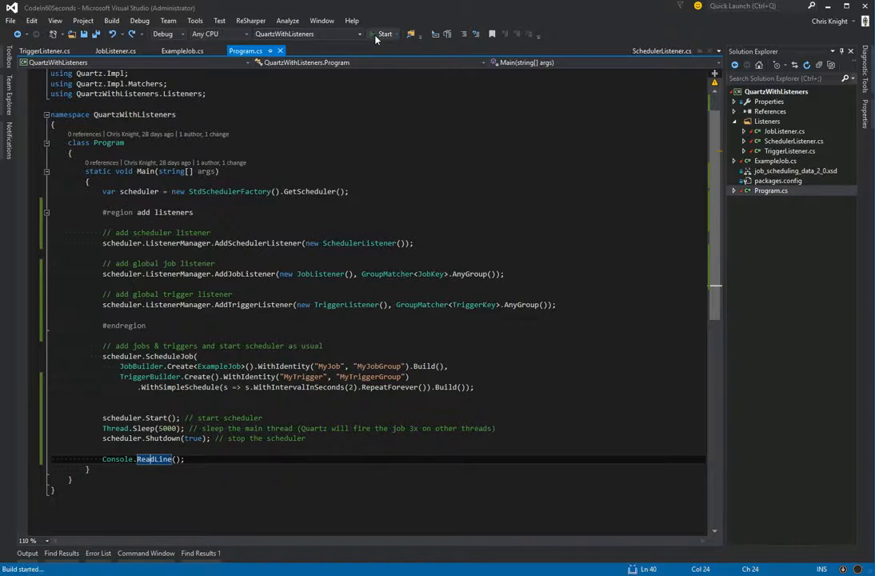
{"action": "left_click", "coordinate": [384, 34]}
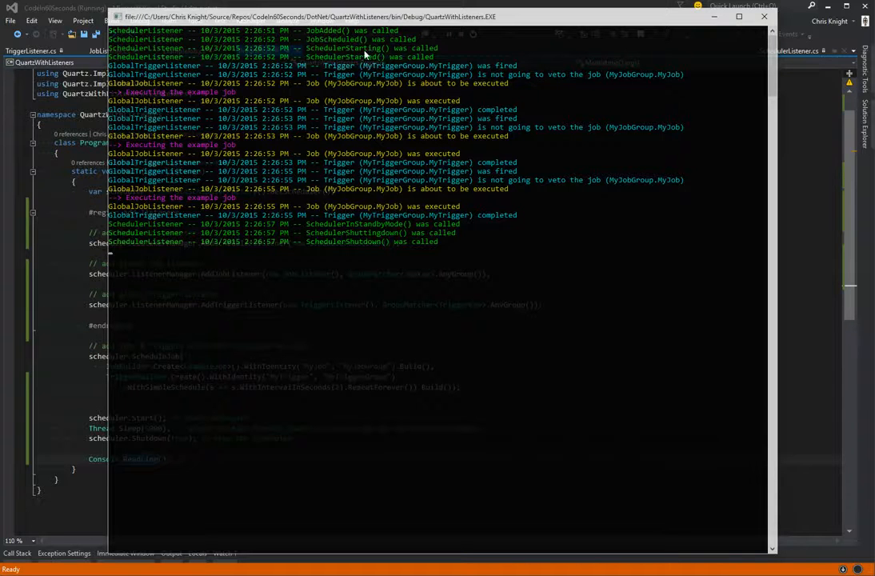
{"action": "mouse_move", "coordinate": [243, 76]}
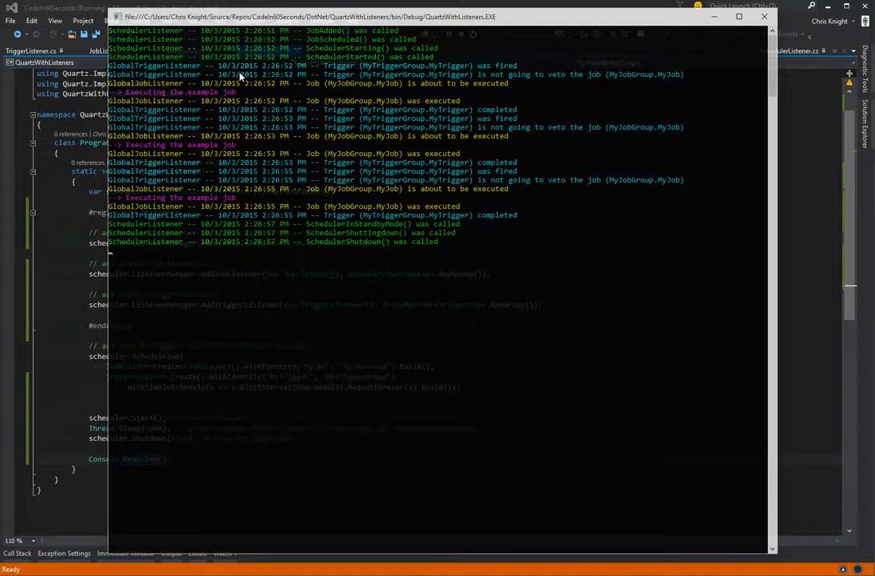
{"action": "mouse_move", "coordinate": [445, 64]}
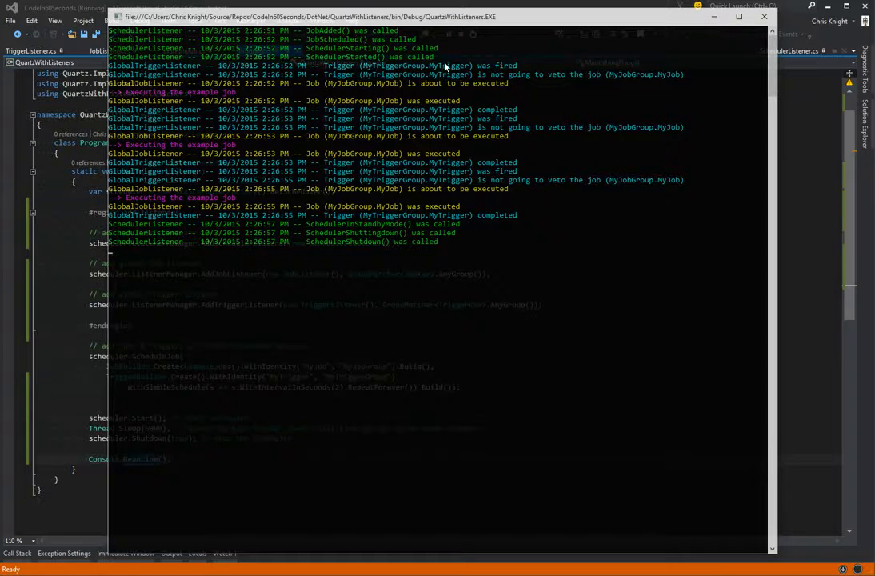
{"action": "mouse_move", "coordinate": [493, 83]}
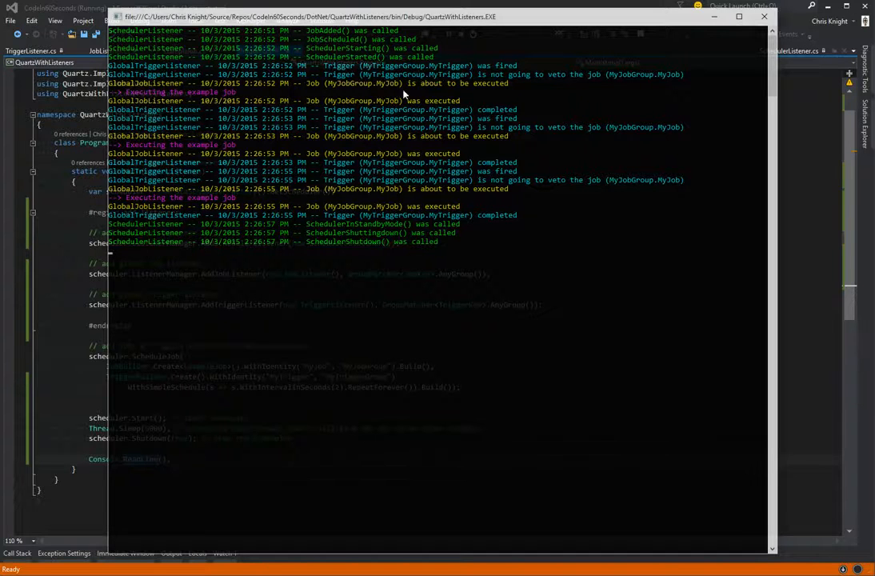
{"action": "mouse_move", "coordinate": [454, 104]}
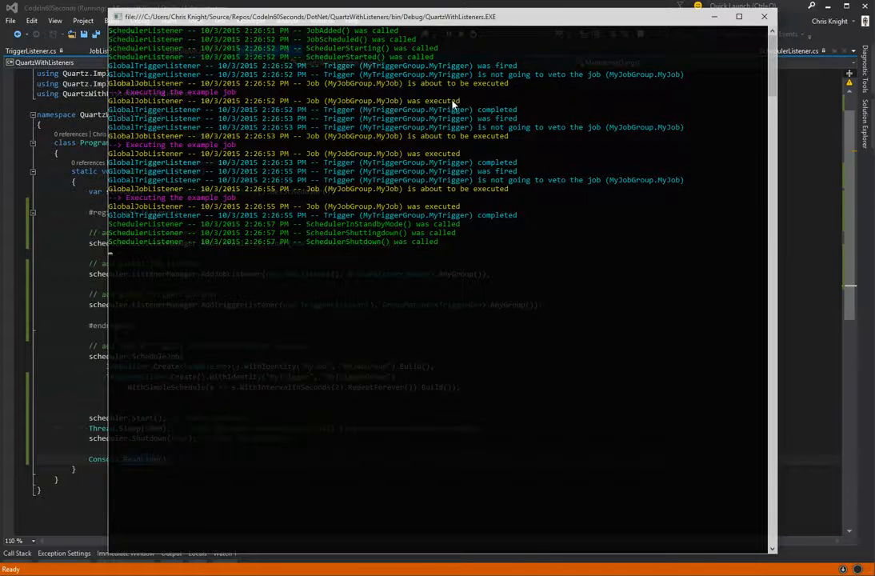
{"action": "mouse_move", "coordinate": [419, 118]}
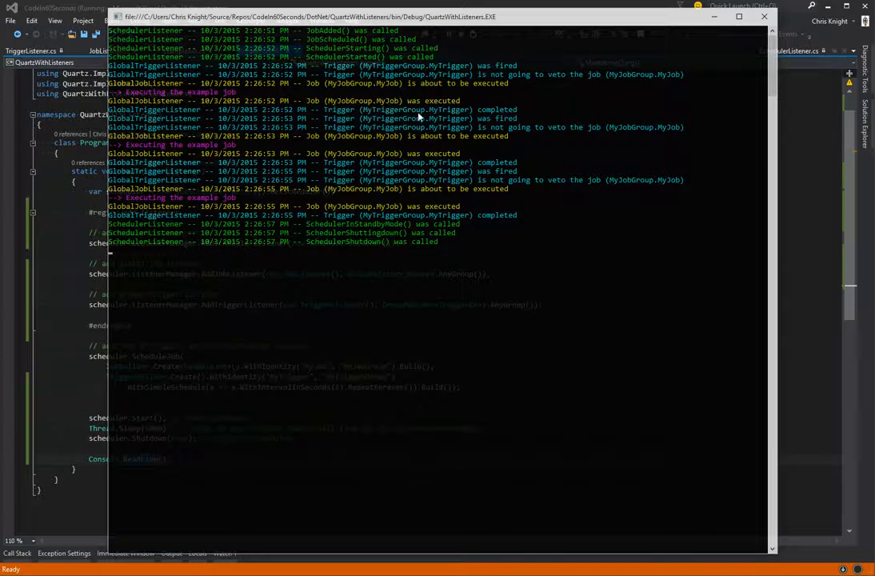
{"action": "mouse_move", "coordinate": [440, 124]}
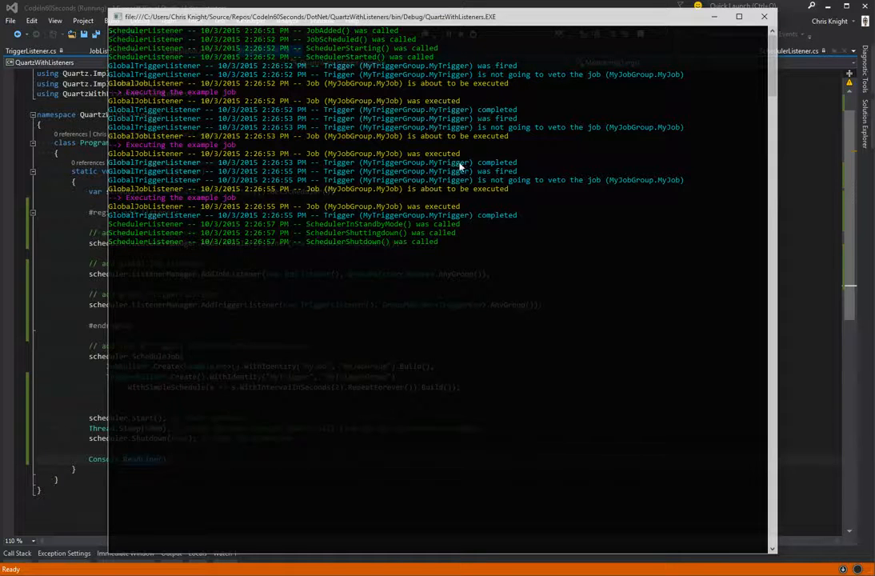
{"action": "mouse_move", "coordinate": [403, 209]}
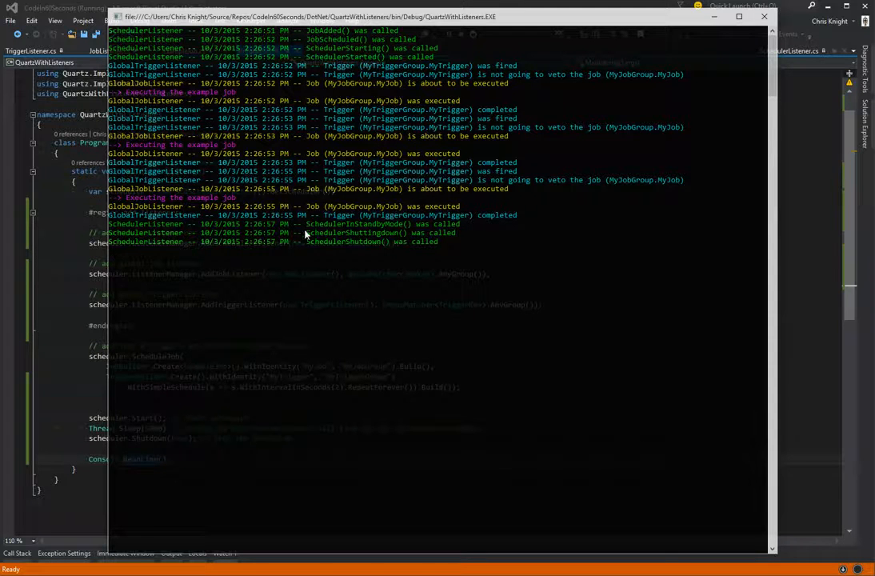
{"action": "mouse_move", "coordinate": [761, 16]}
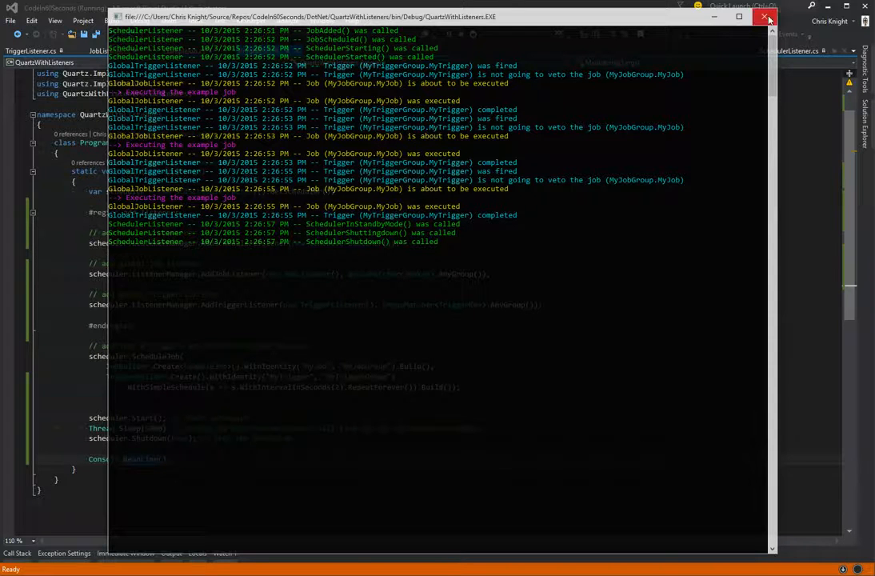
{"action": "left_click", "coordinate": [761, 17]}
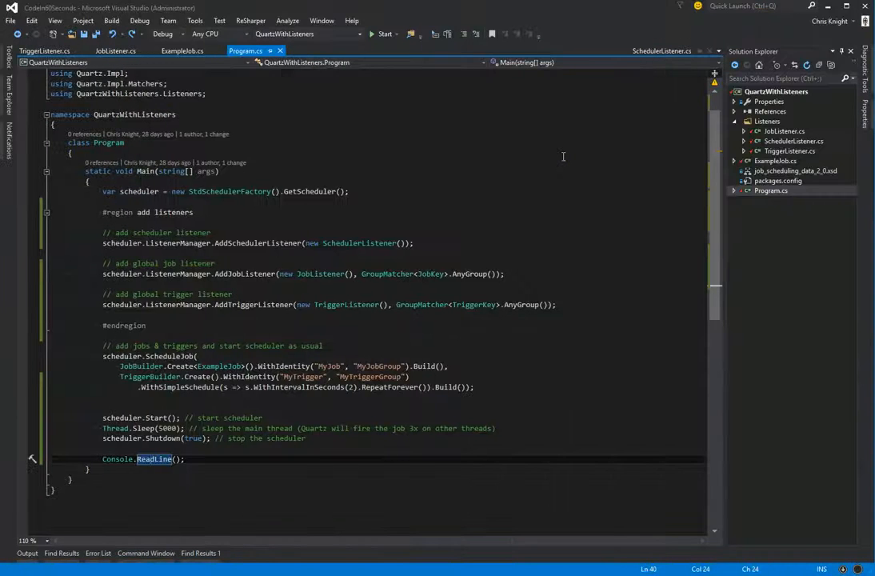